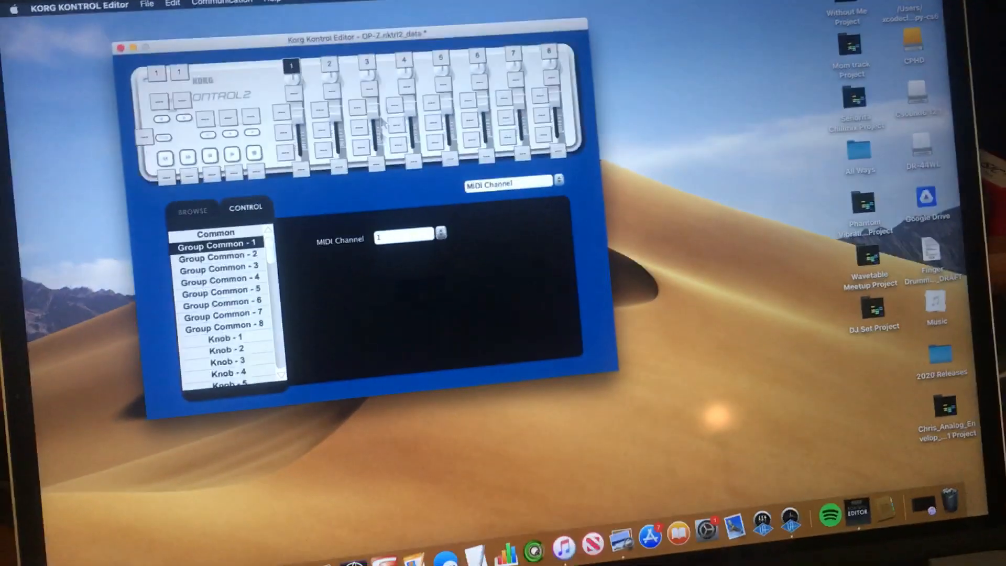
- Show every nanoKONTROL2 control labelled with its CC number, all eight faders on CC 50
{"action": "left_click", "coordinate": [559, 182]}
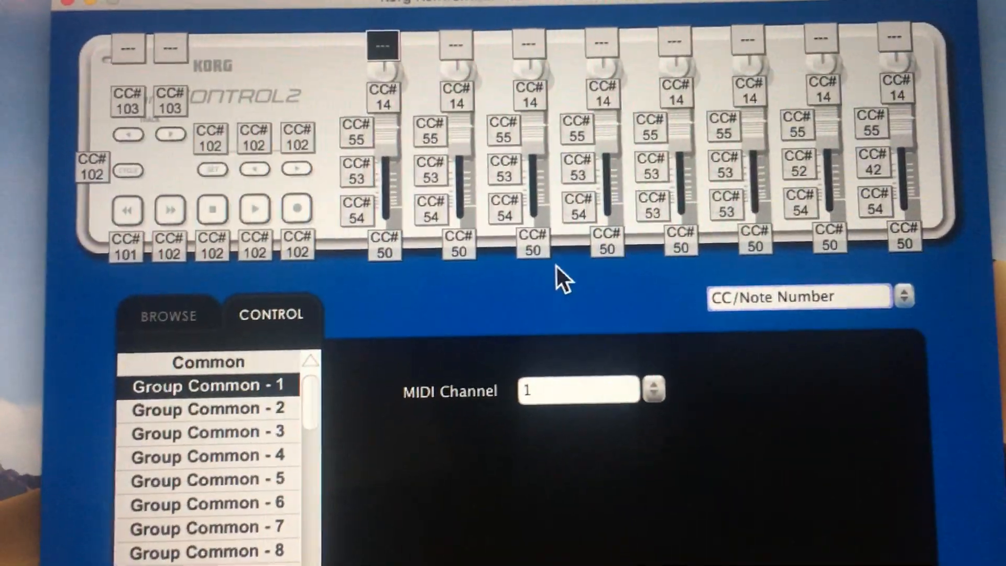
- Show the sixth fader's settings: enabled, CC 50, range 0 to 127
{"action": "left_click", "coordinate": [786, 227]}
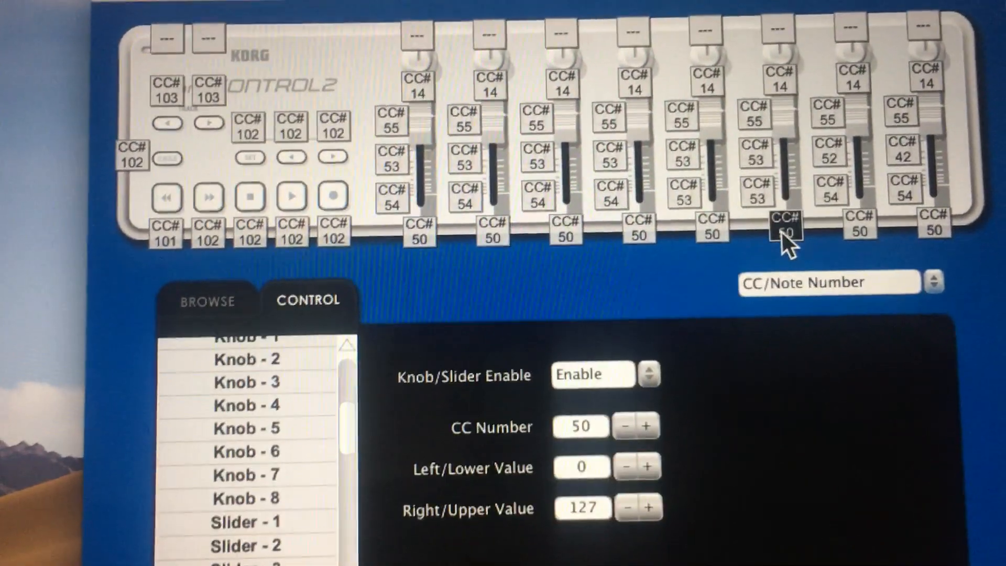